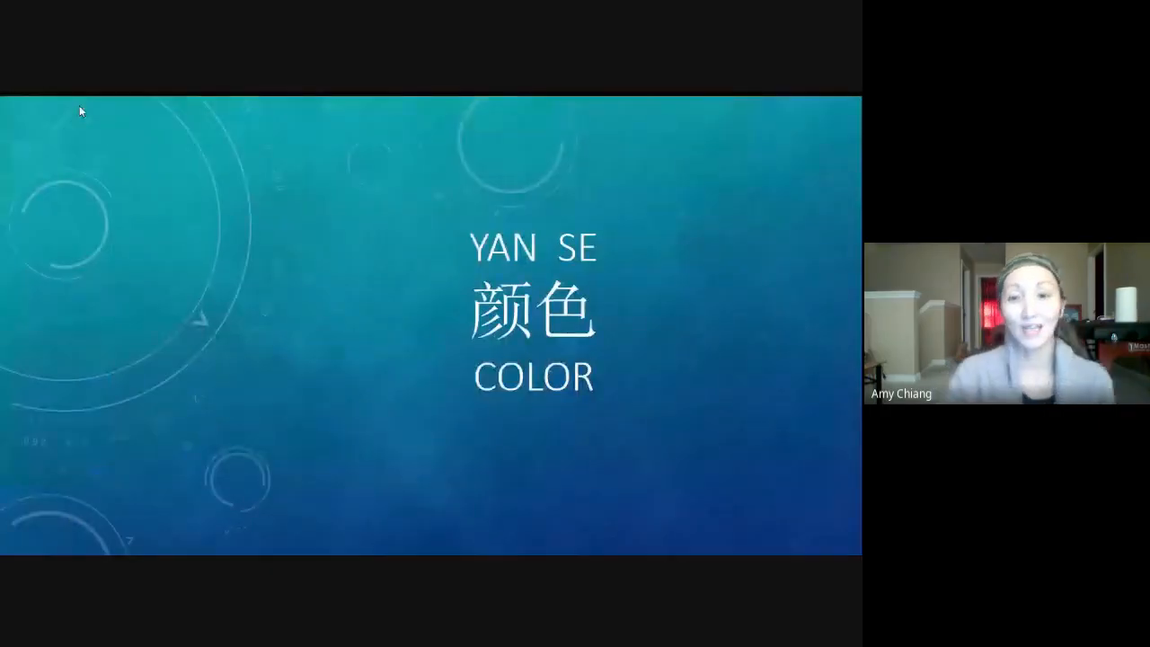
{"action": "mouse_move", "coordinate": [492, 262]}
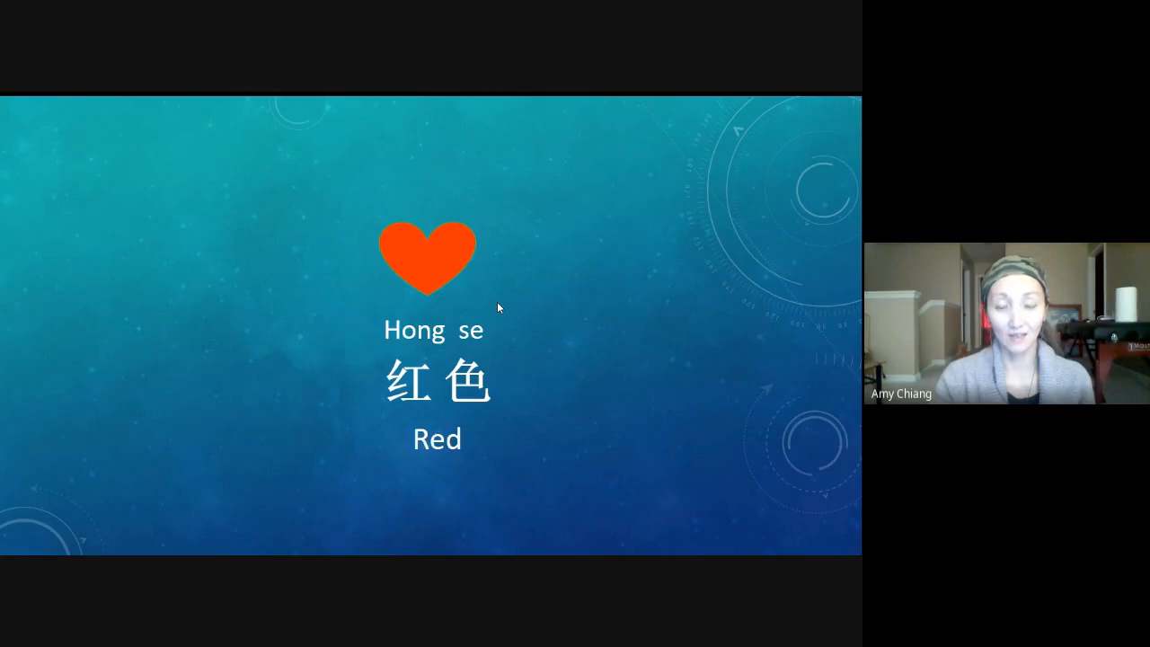
{"action": "mouse_move", "coordinate": [552, 296]}
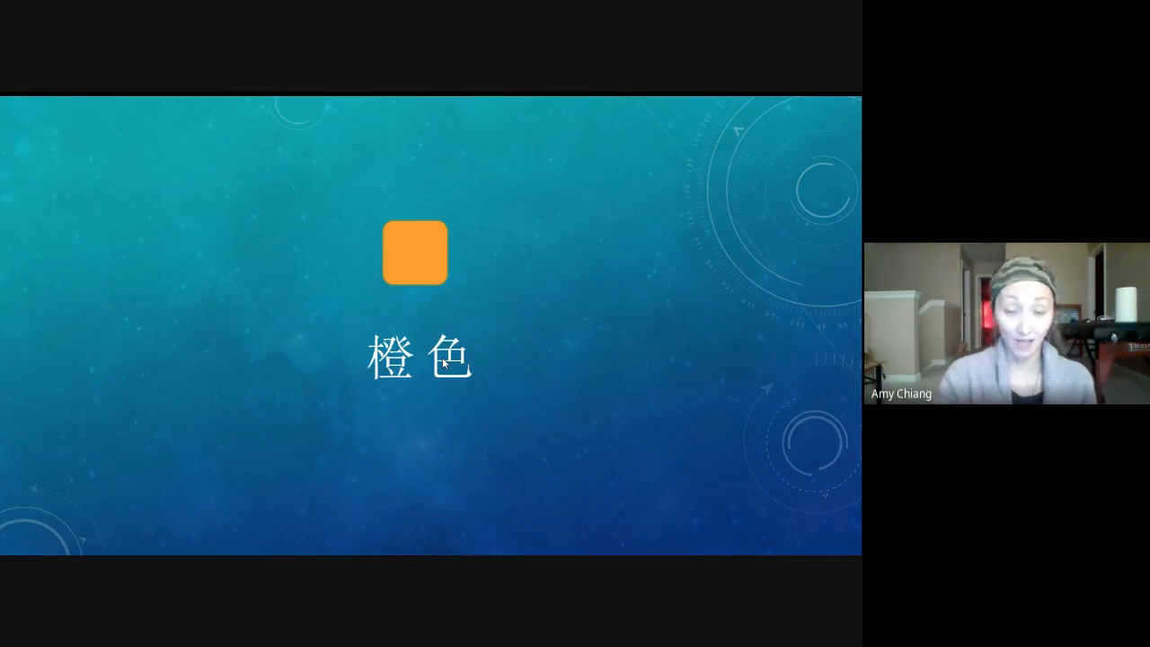
{"action": "mouse_move", "coordinate": [297, 319]}
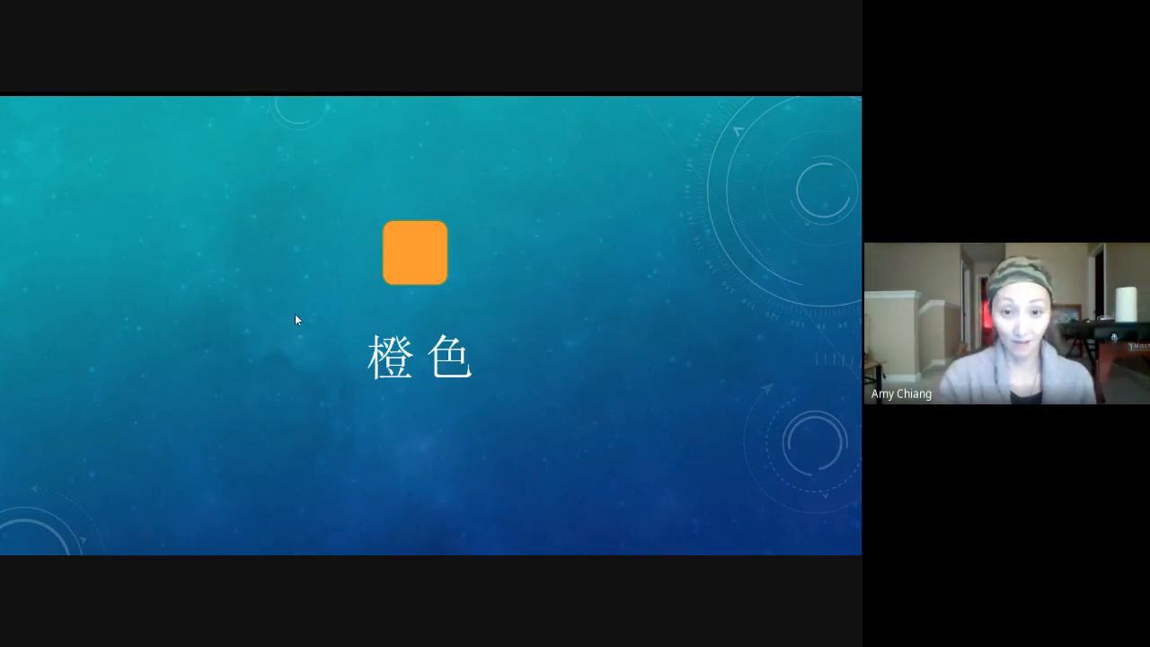
{"action": "mouse_move", "coordinate": [400, 378]}
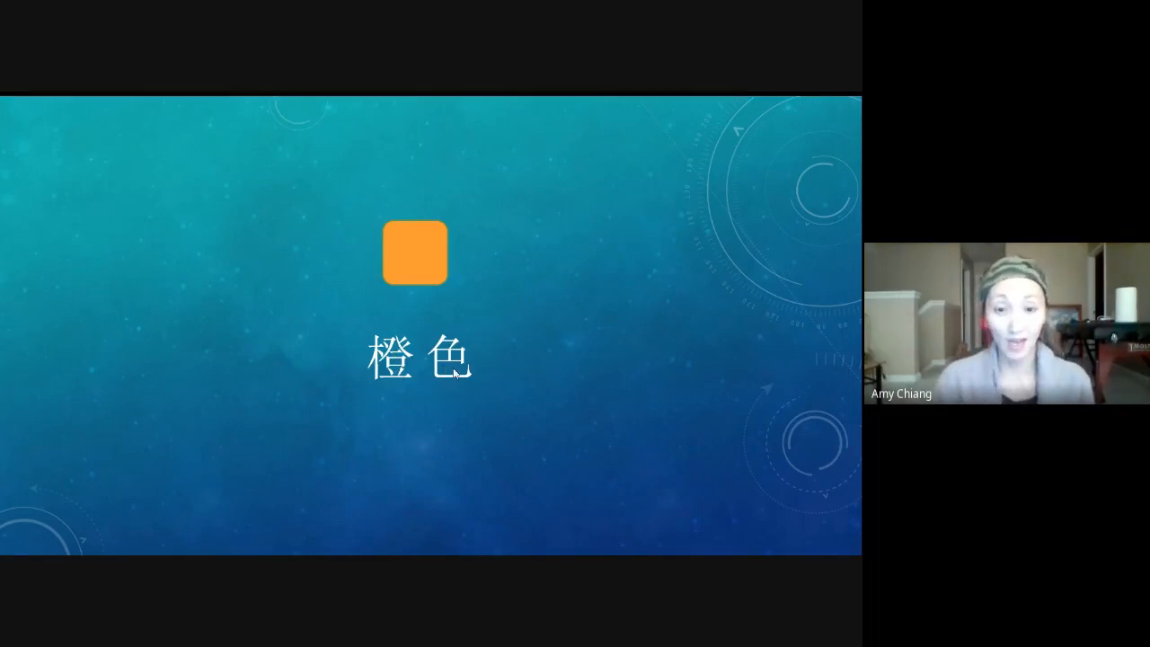
{"action": "mouse_move", "coordinate": [292, 373]}
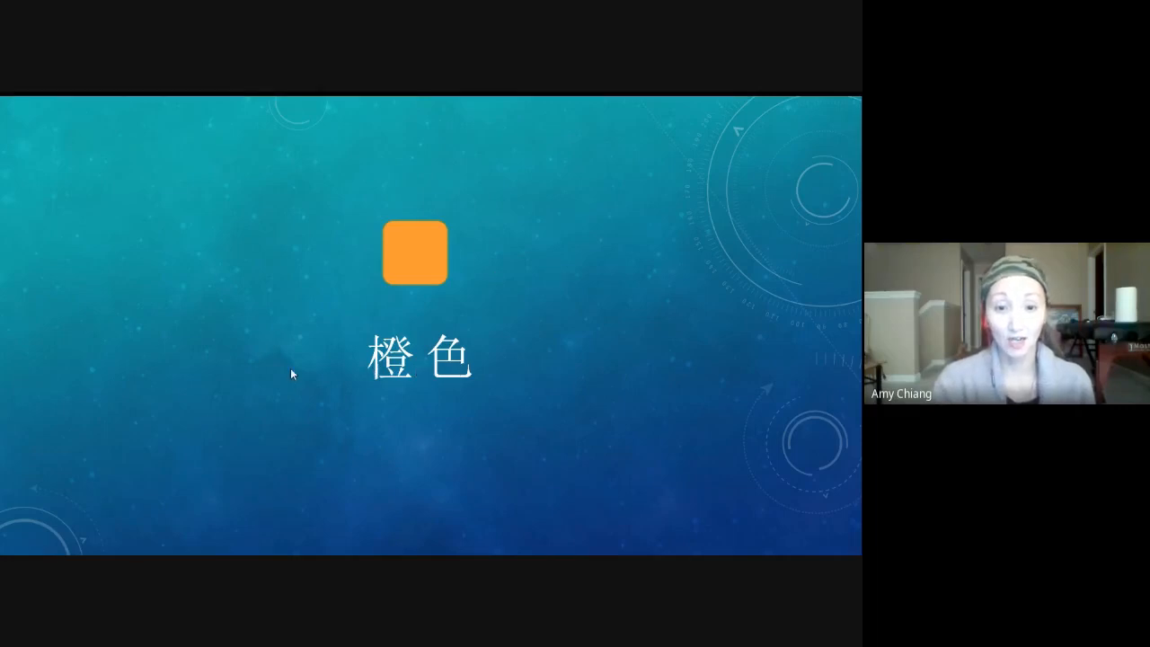
{"action": "mouse_move", "coordinate": [496, 332]}
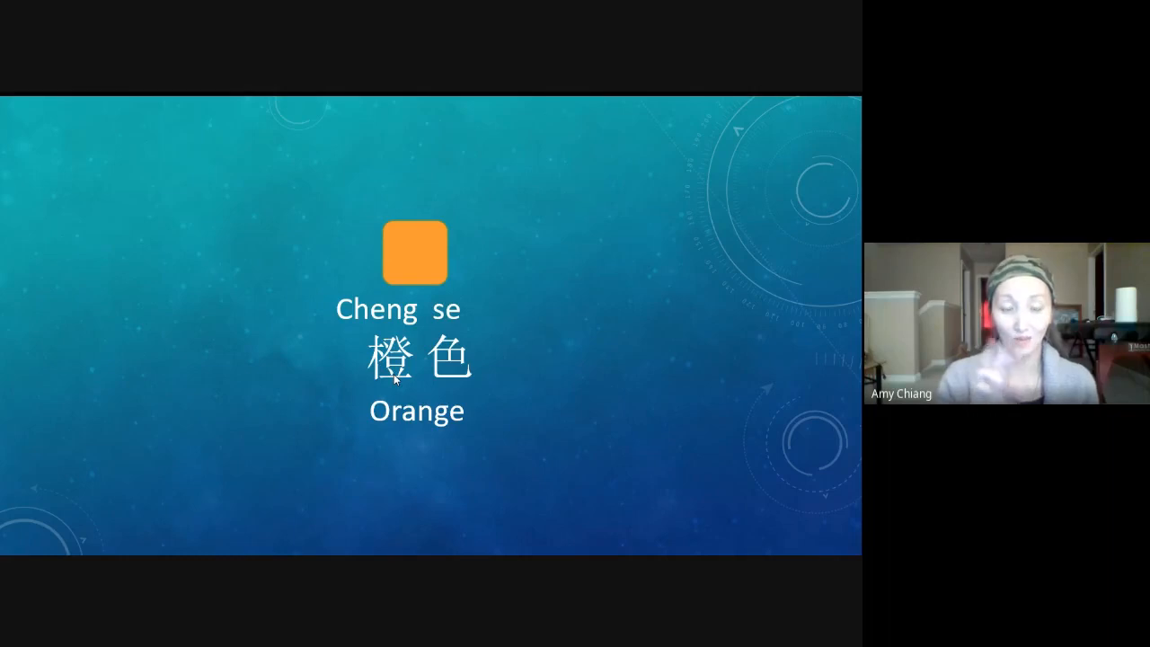
{"action": "mouse_move", "coordinate": [524, 351]}
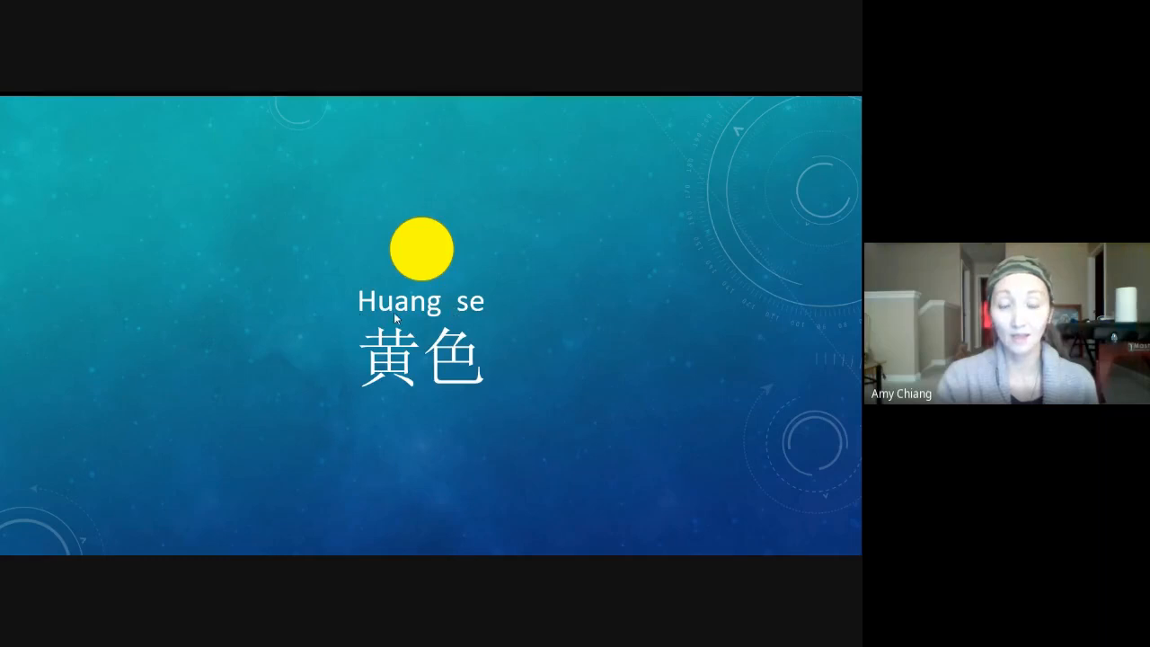
{"action": "mouse_move", "coordinate": [500, 312]}
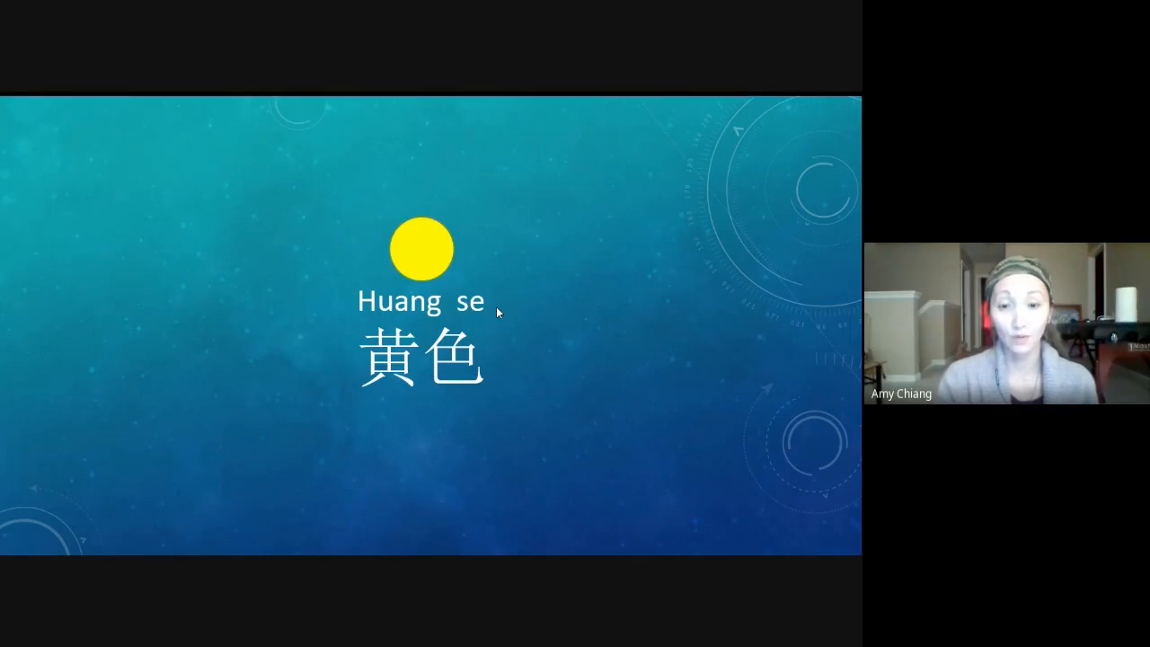
{"action": "mouse_move", "coordinate": [343, 350]}
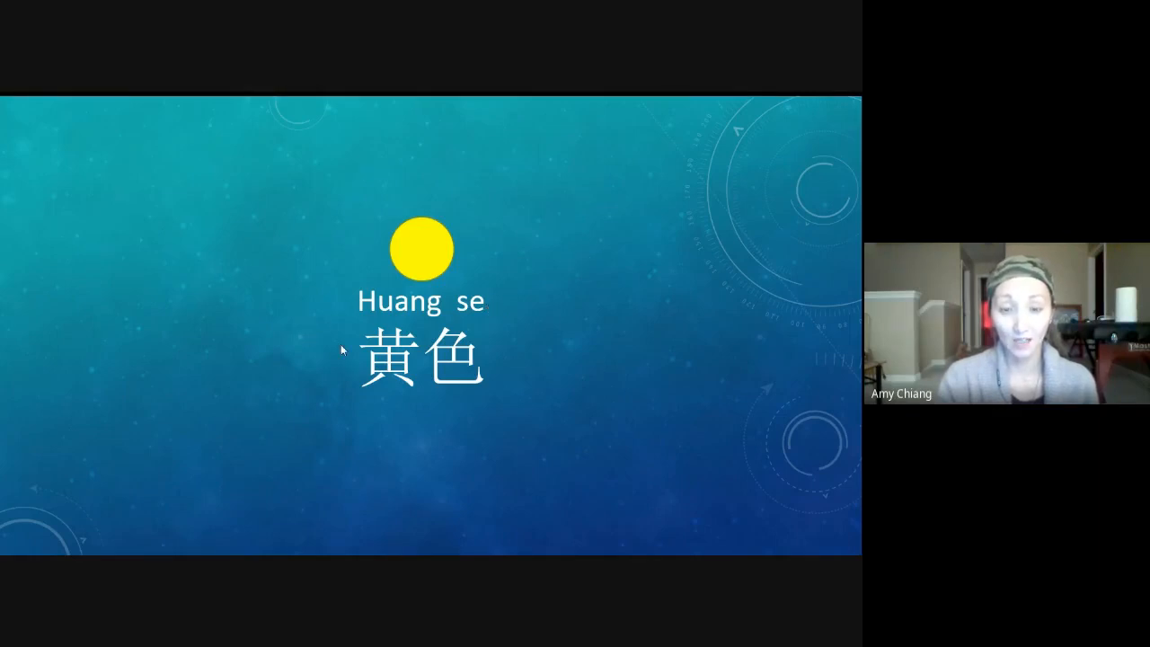
{"action": "mouse_move", "coordinate": [378, 359]}
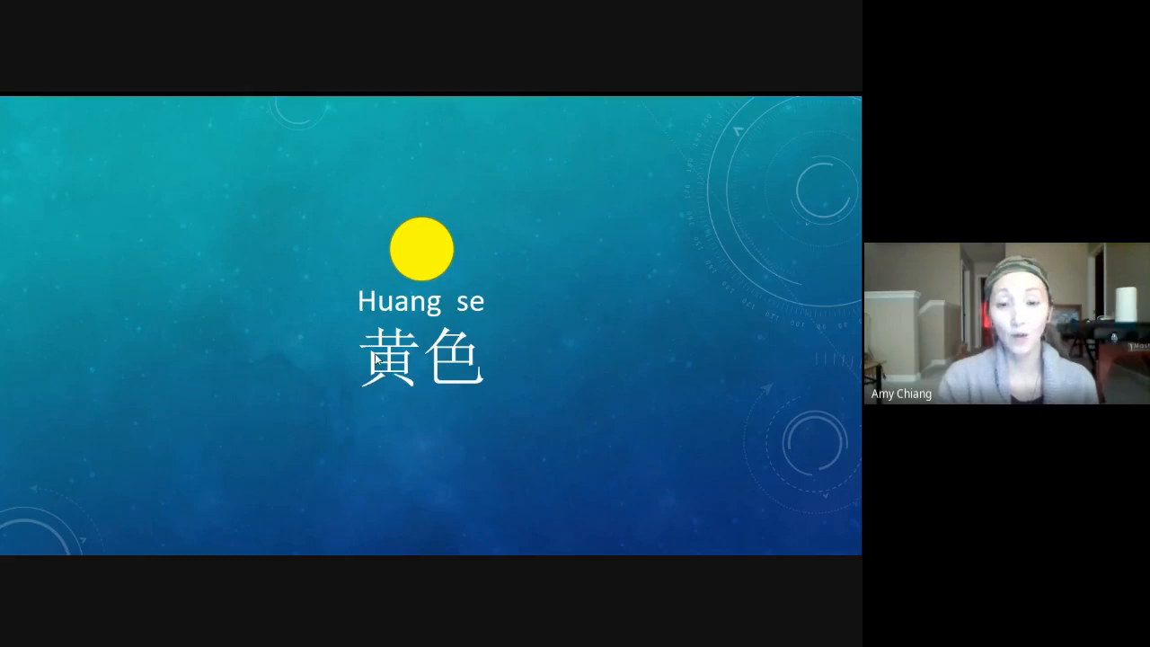
{"action": "mouse_move", "coordinate": [418, 364]}
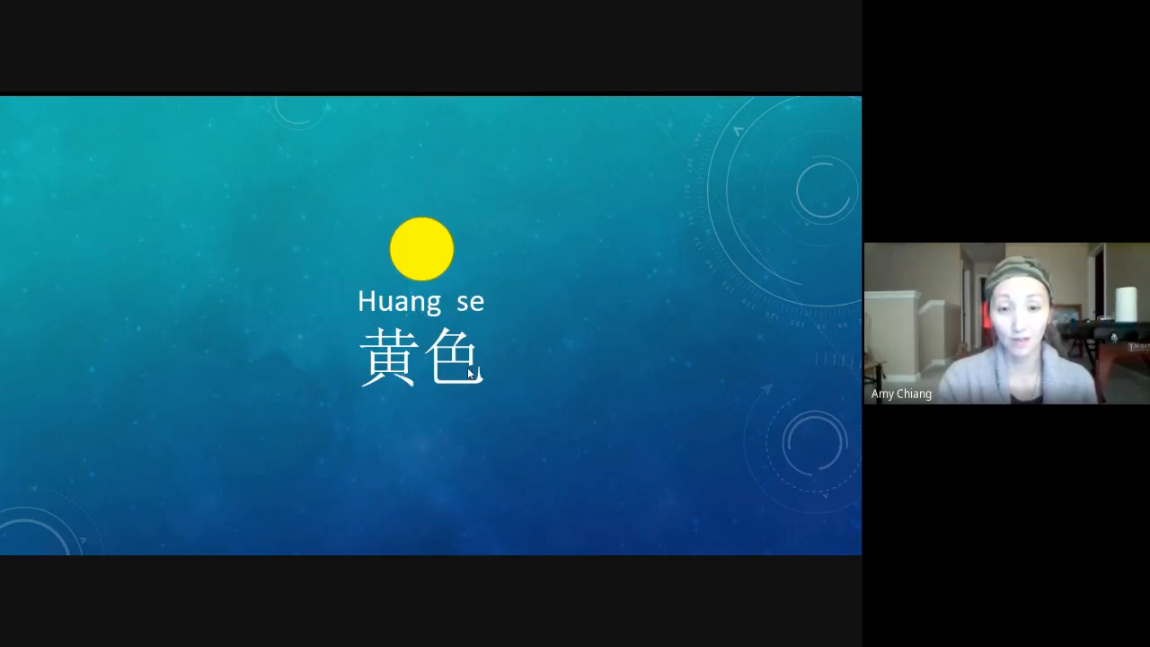
{"action": "mouse_move", "coordinate": [526, 298]}
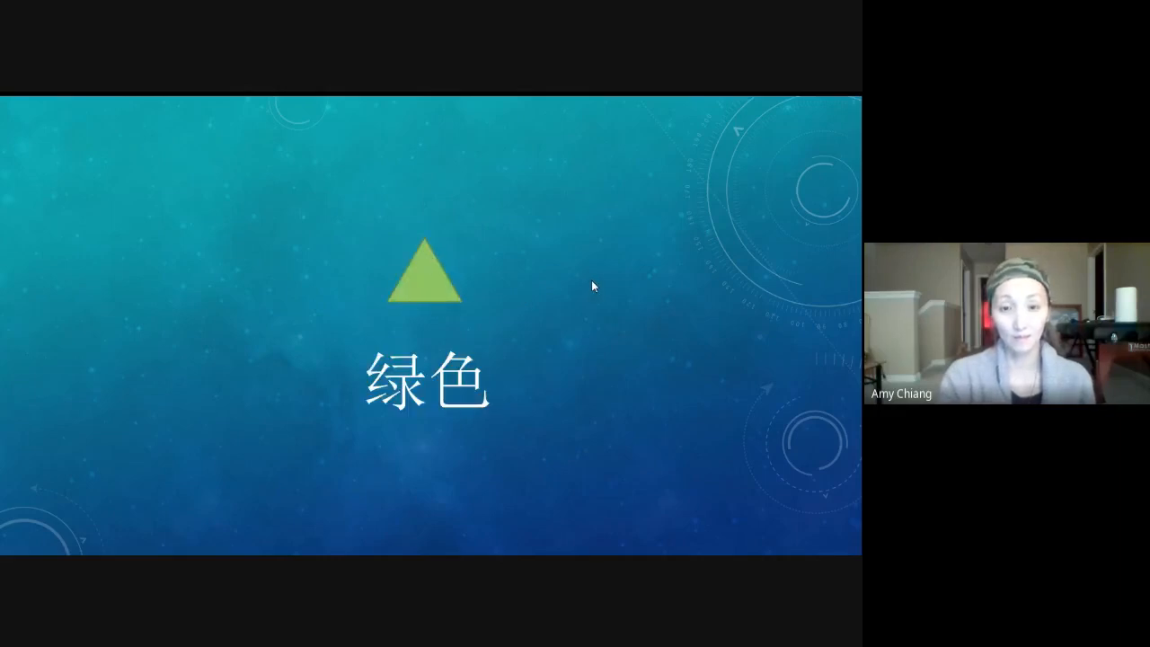
{"action": "mouse_move", "coordinate": [458, 387]}
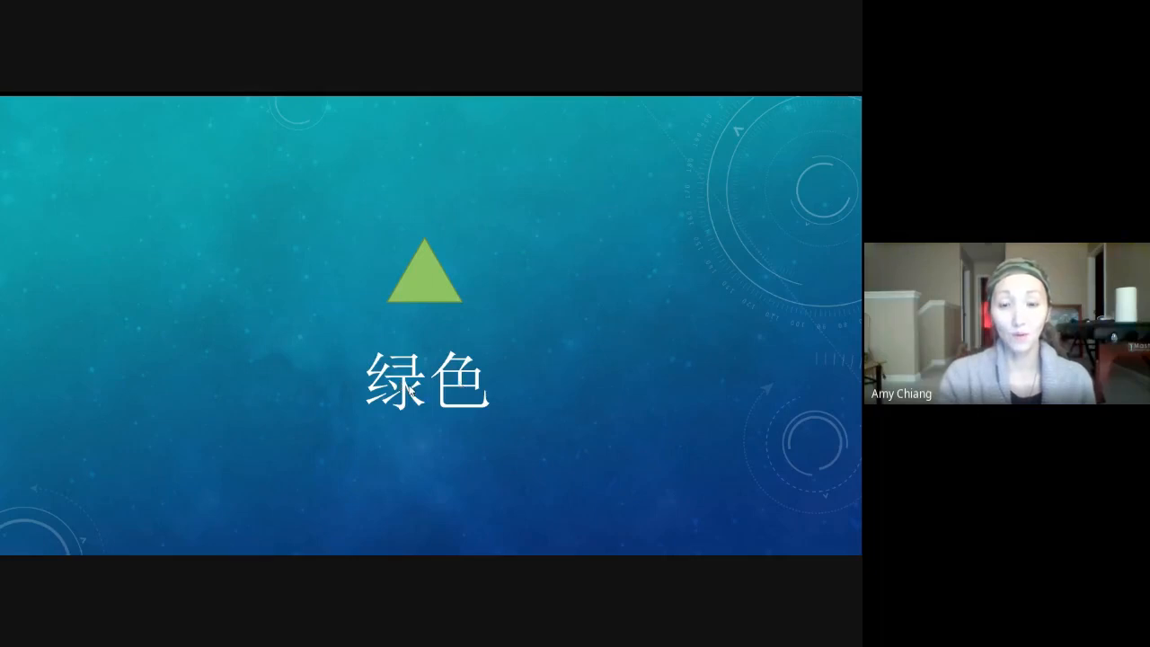
{"action": "mouse_move", "coordinate": [618, 294]}
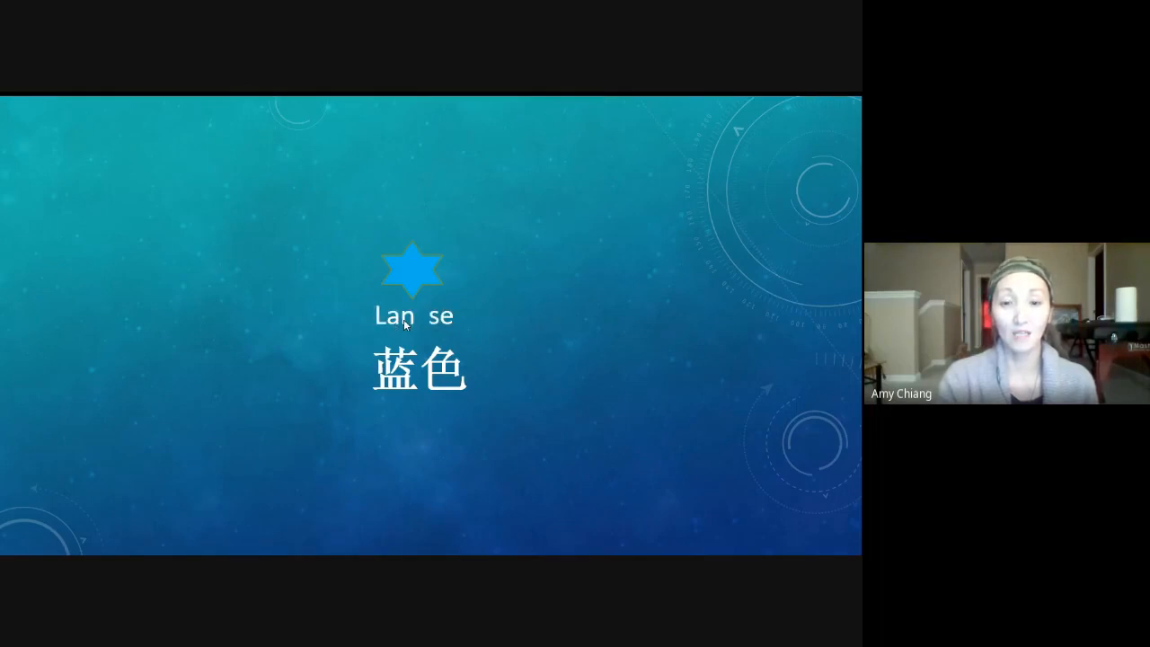
{"action": "mouse_move", "coordinate": [375, 394]}
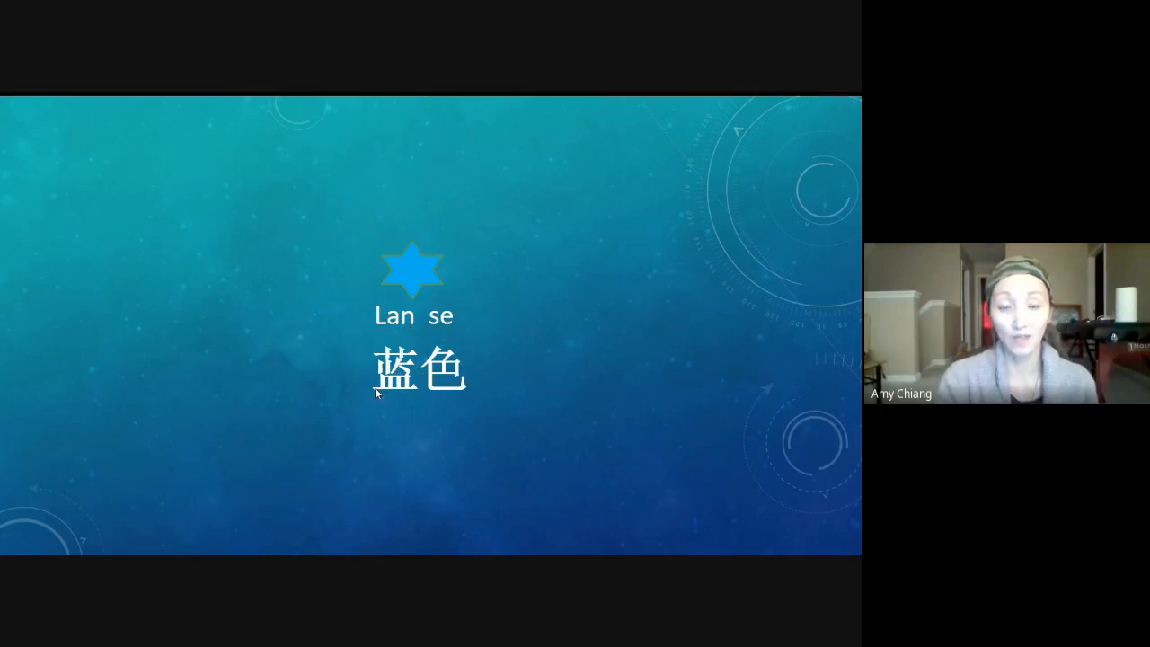
{"action": "mouse_move", "coordinate": [528, 351]}
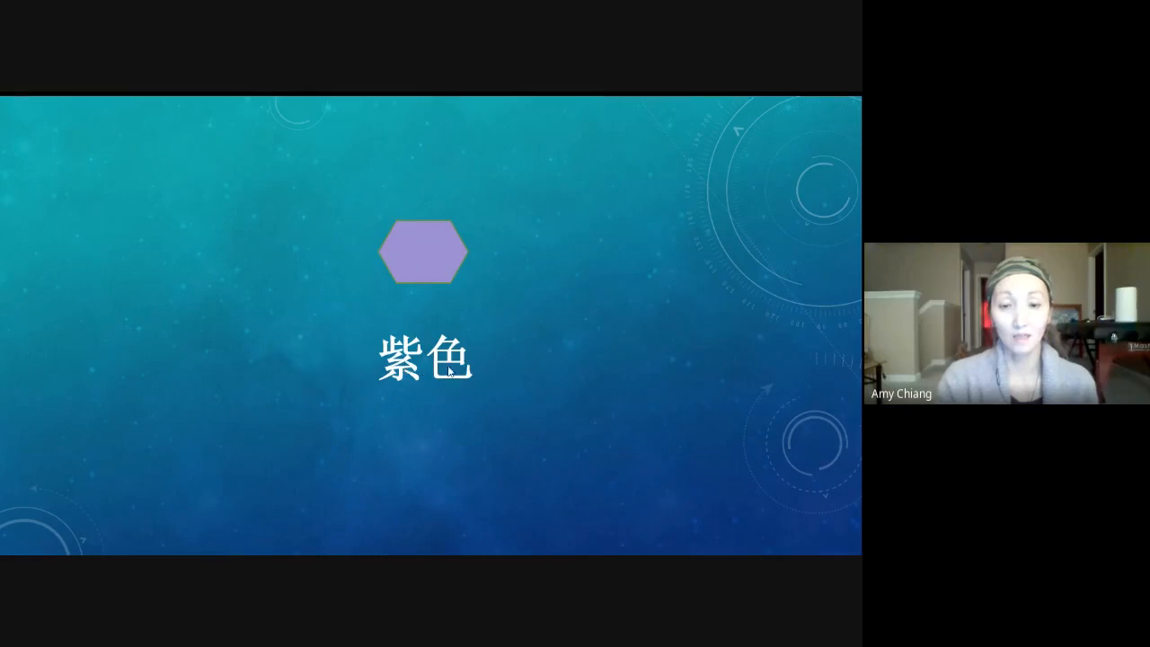
{"action": "mouse_move", "coordinate": [542, 304]}
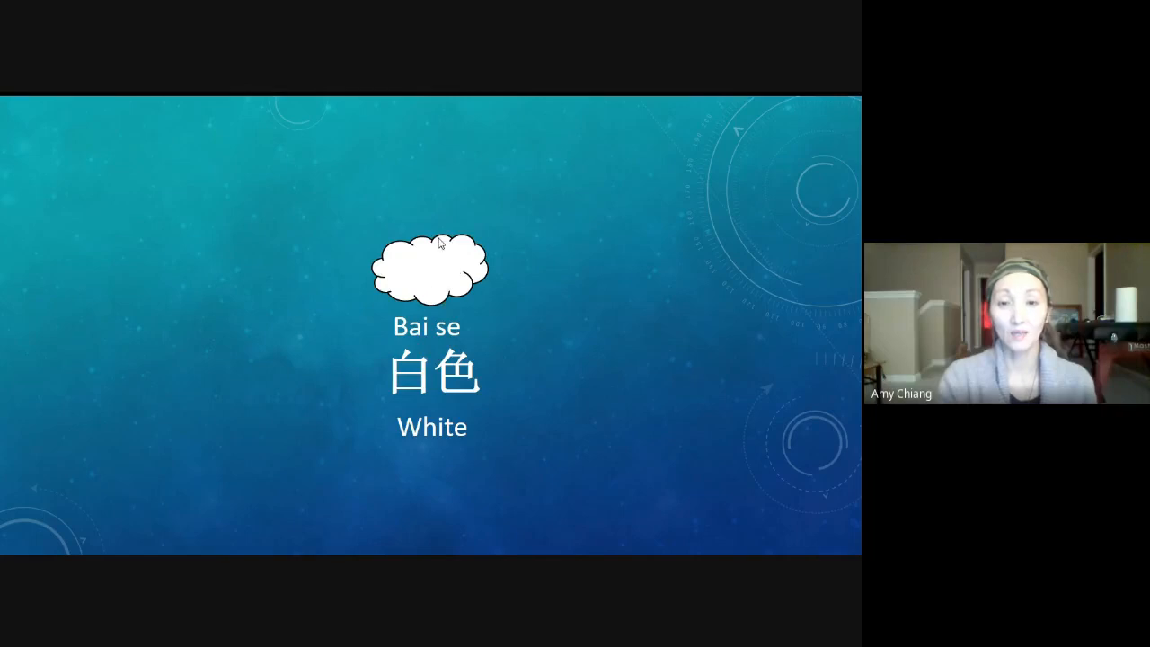
{"action": "mouse_move", "coordinate": [568, 306]}
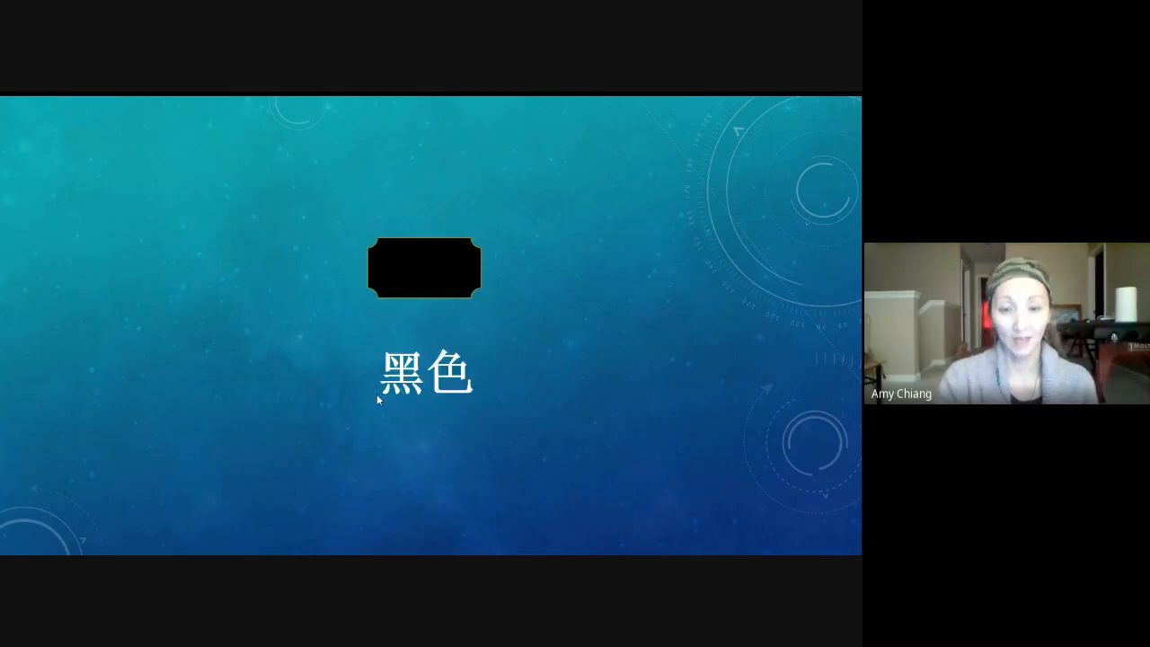
{"action": "mouse_move", "coordinate": [470, 395]}
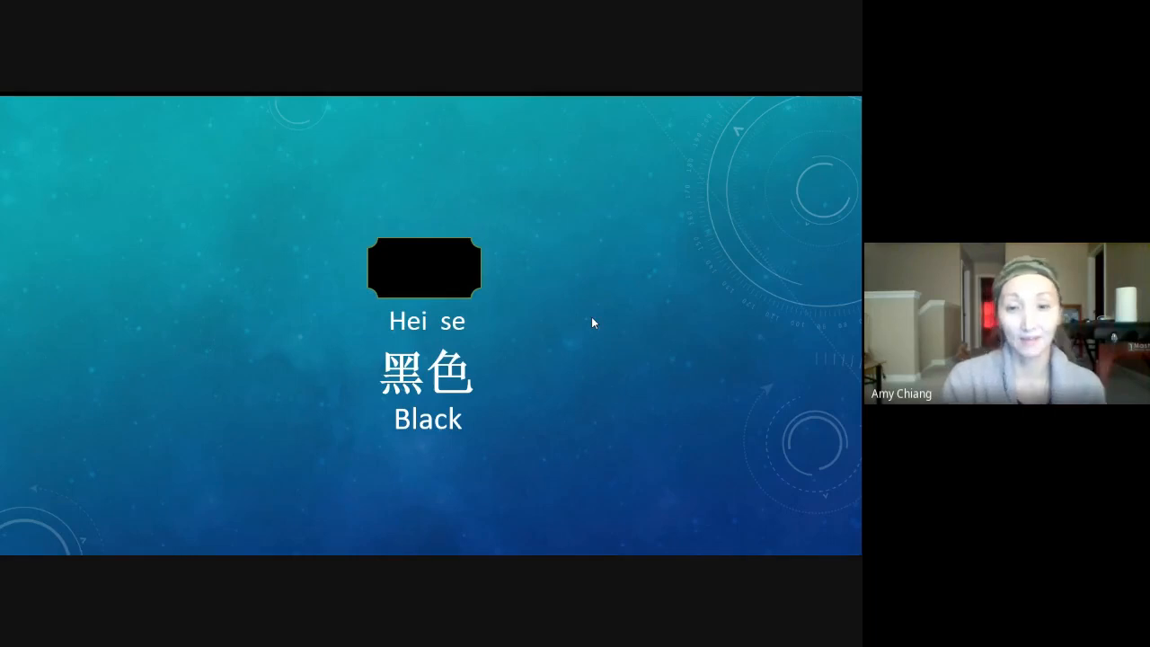
{"action": "mouse_move", "coordinate": [582, 243]}
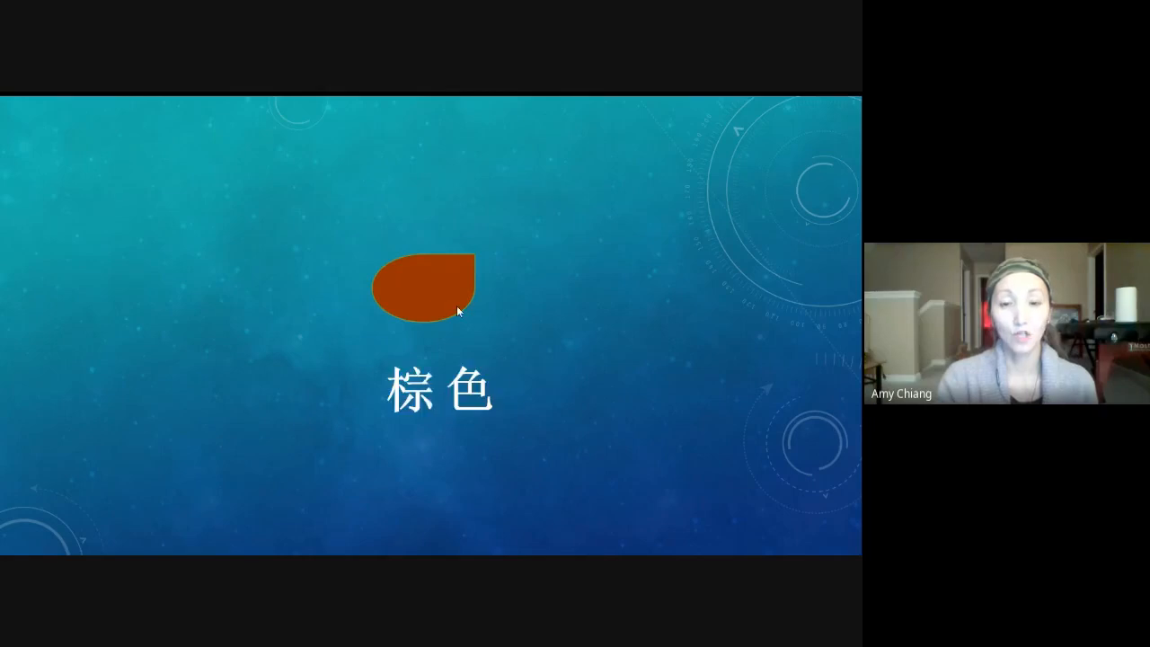
{"action": "mouse_move", "coordinate": [575, 299]}
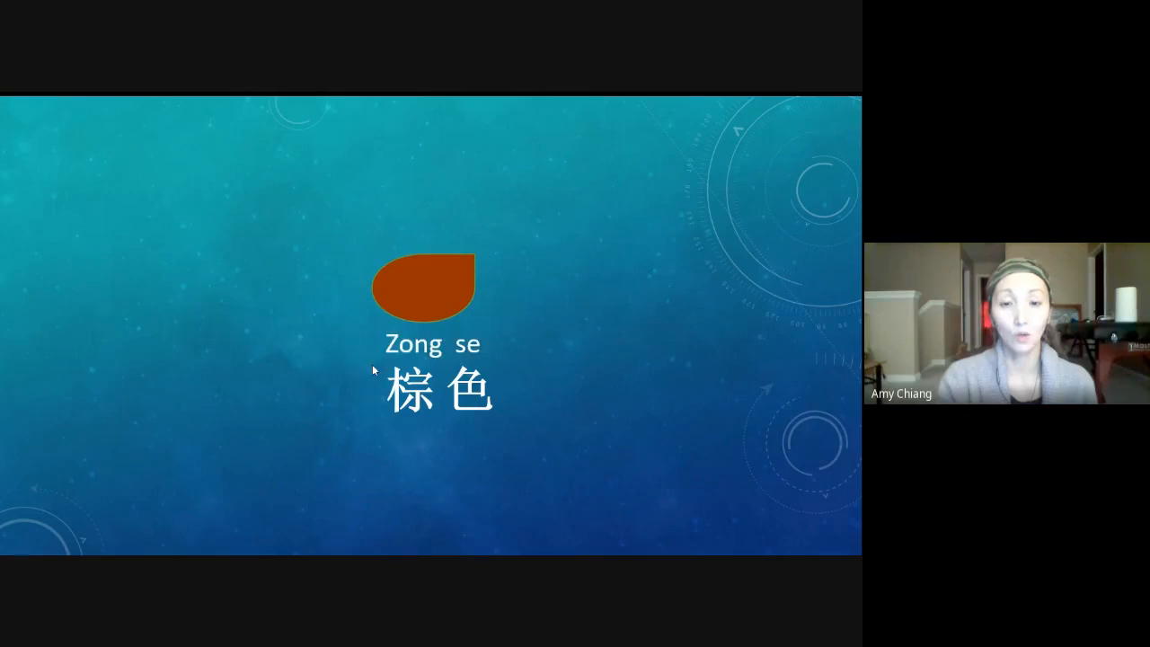
{"action": "mouse_move", "coordinate": [631, 309]}
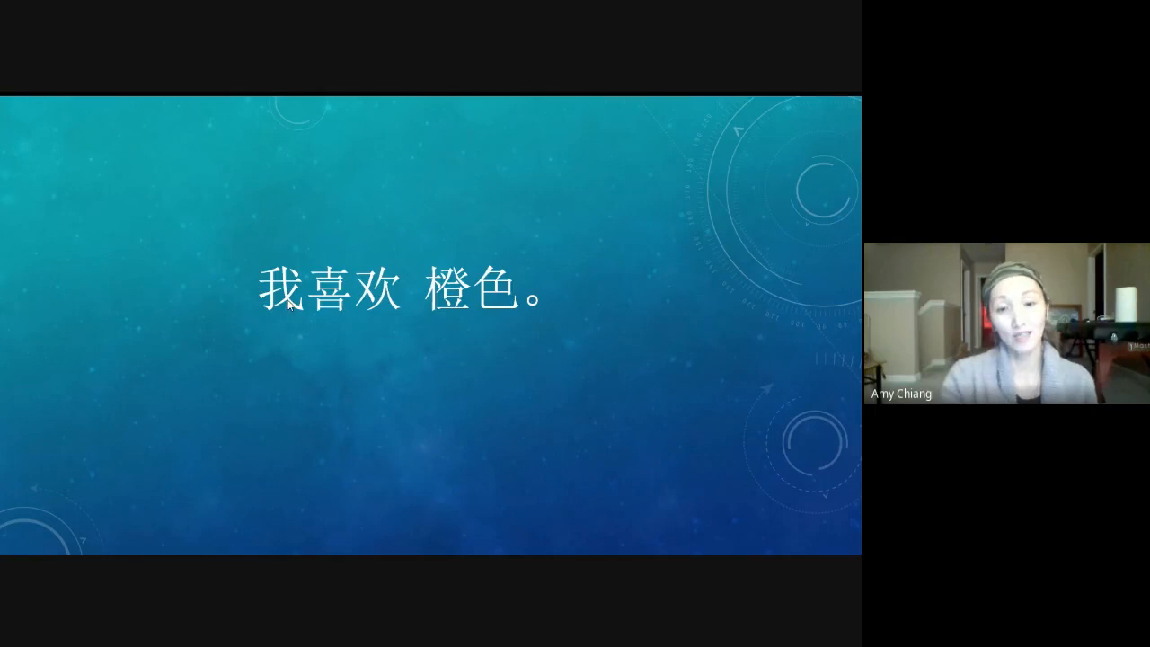
{"action": "mouse_move", "coordinate": [415, 331]}
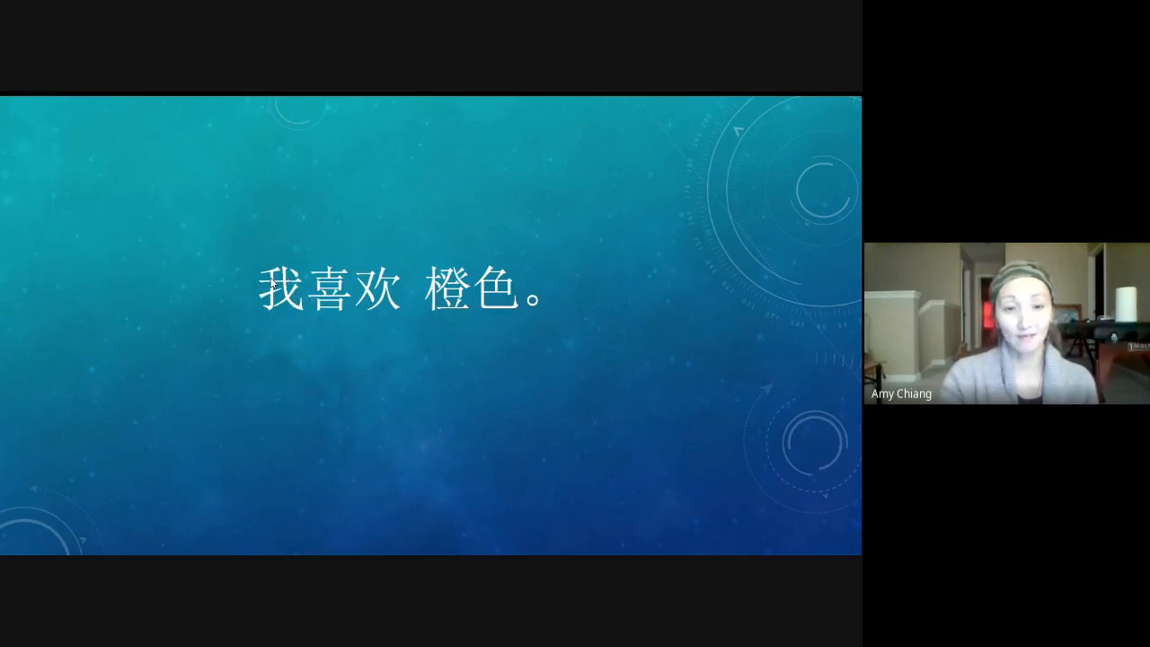
{"action": "mouse_move", "coordinate": [288, 288]}
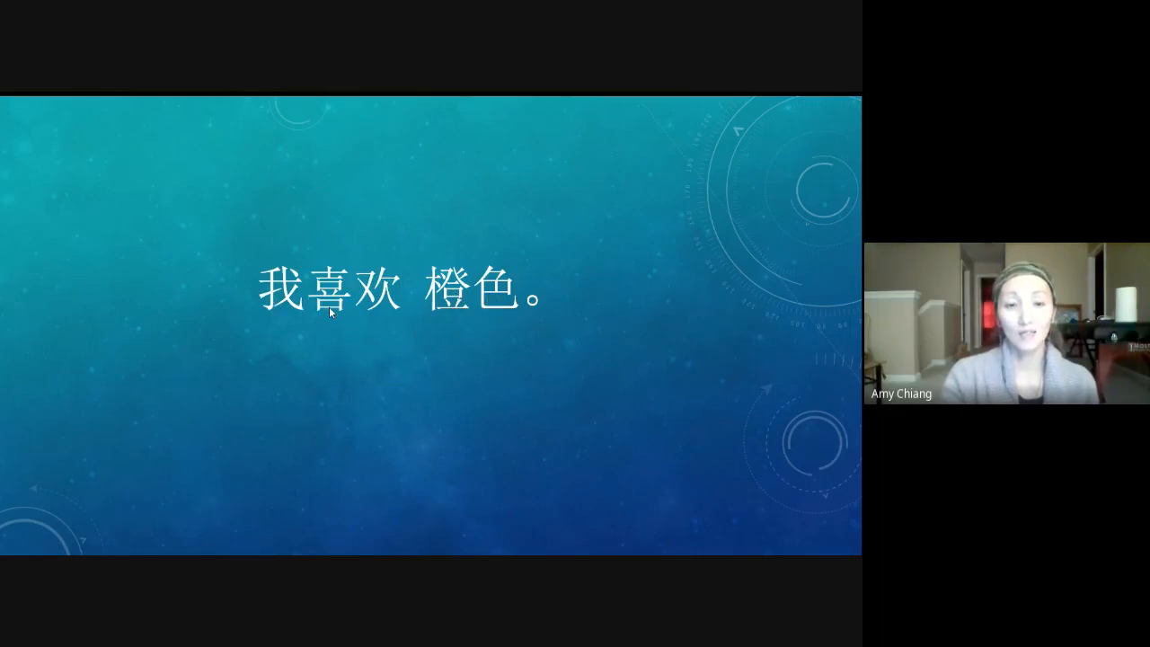
{"action": "mouse_move", "coordinate": [449, 304]}
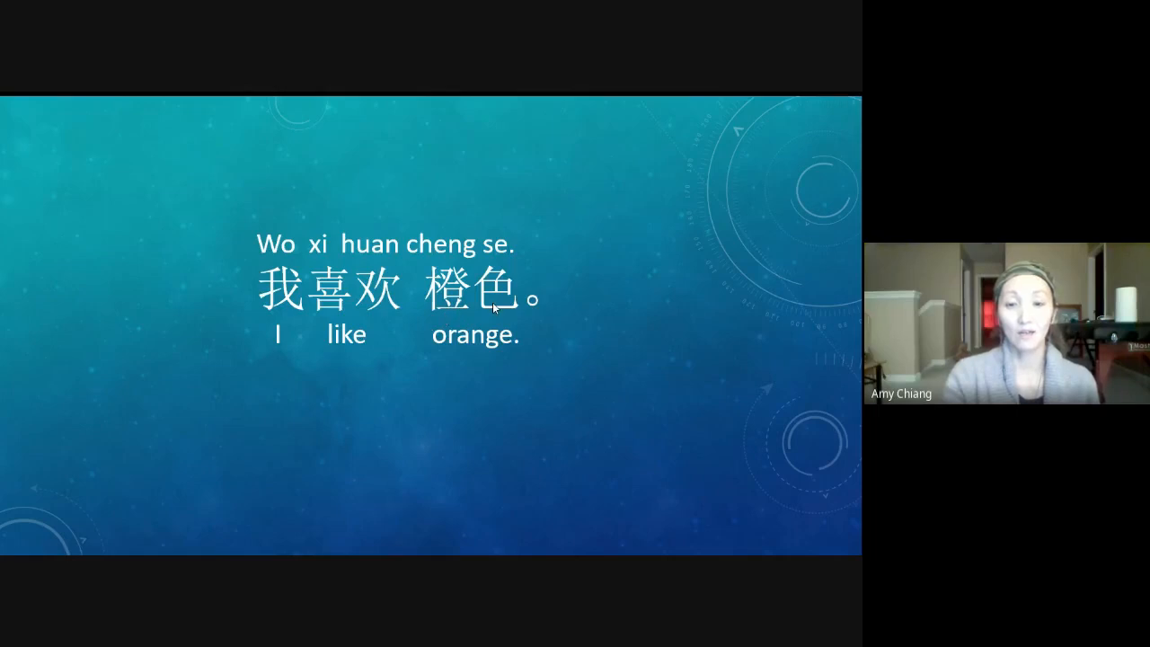
{"action": "mouse_move", "coordinate": [479, 344]}
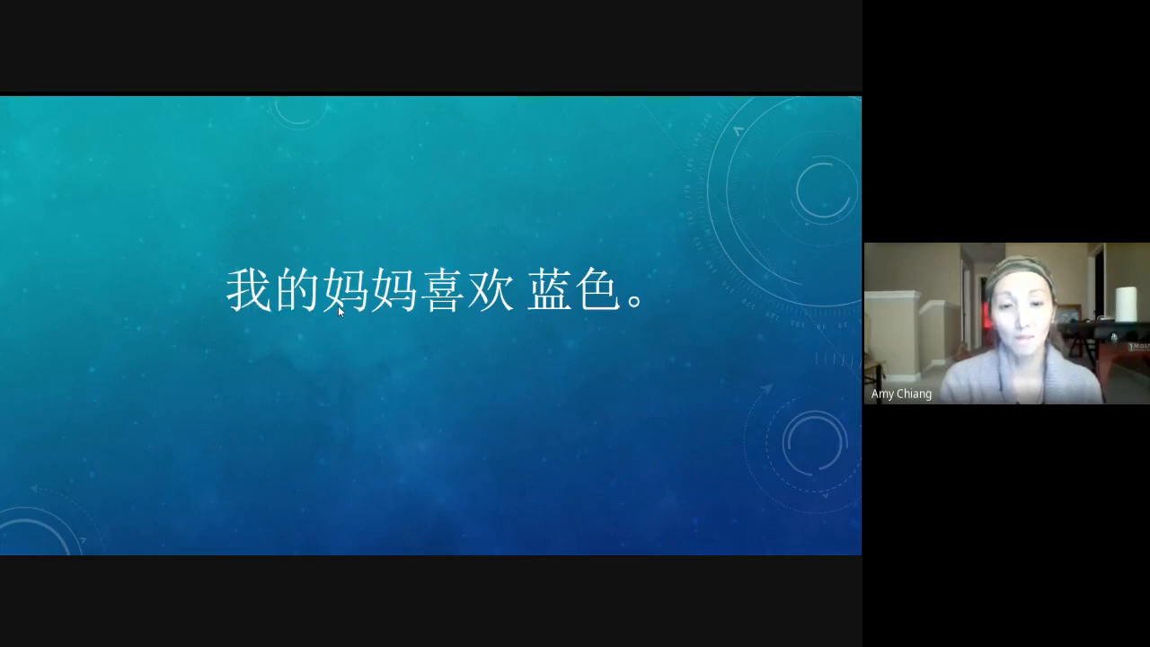
{"action": "mouse_move", "coordinate": [396, 316]}
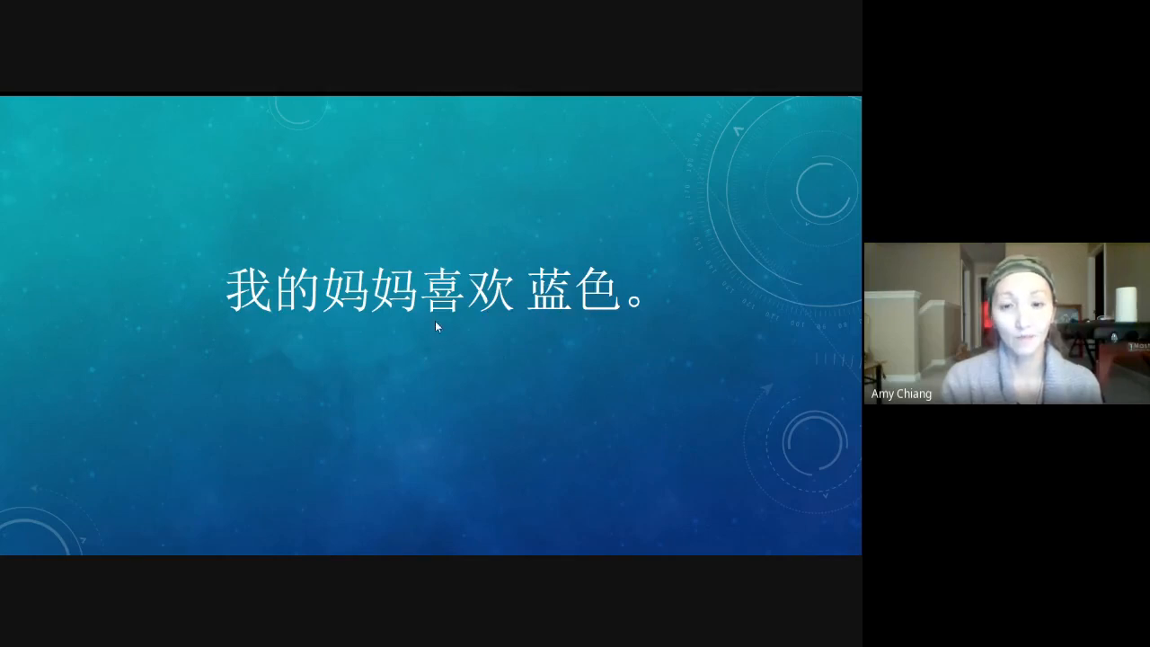
{"action": "mouse_move", "coordinate": [278, 322]}
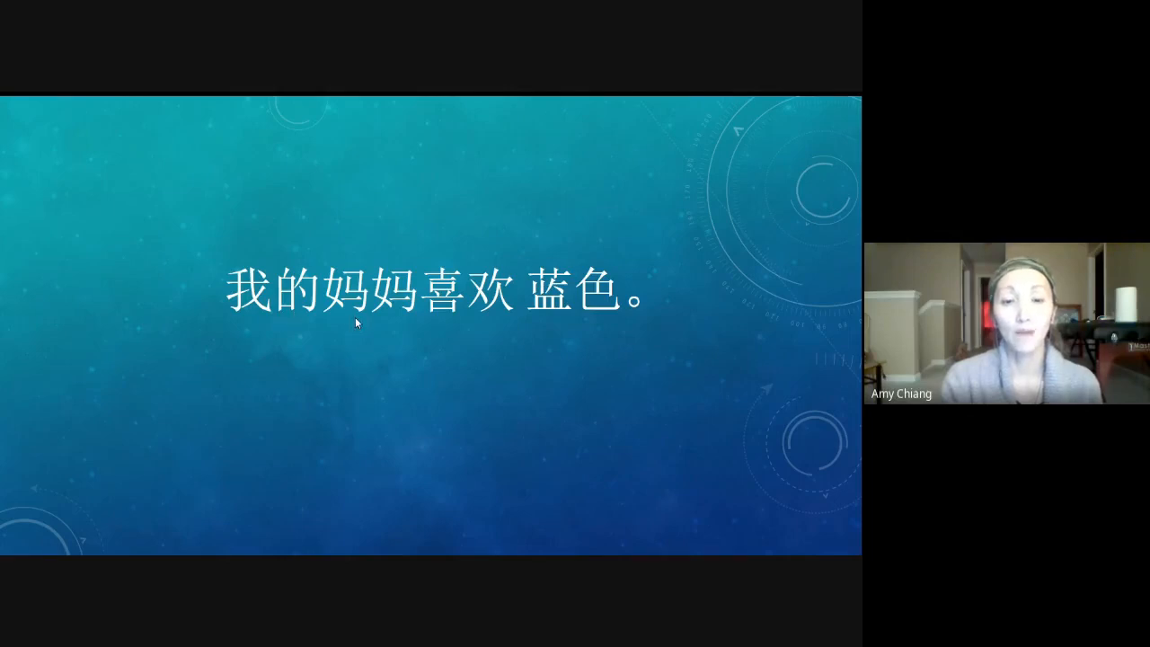
{"action": "mouse_move", "coordinate": [441, 320]}
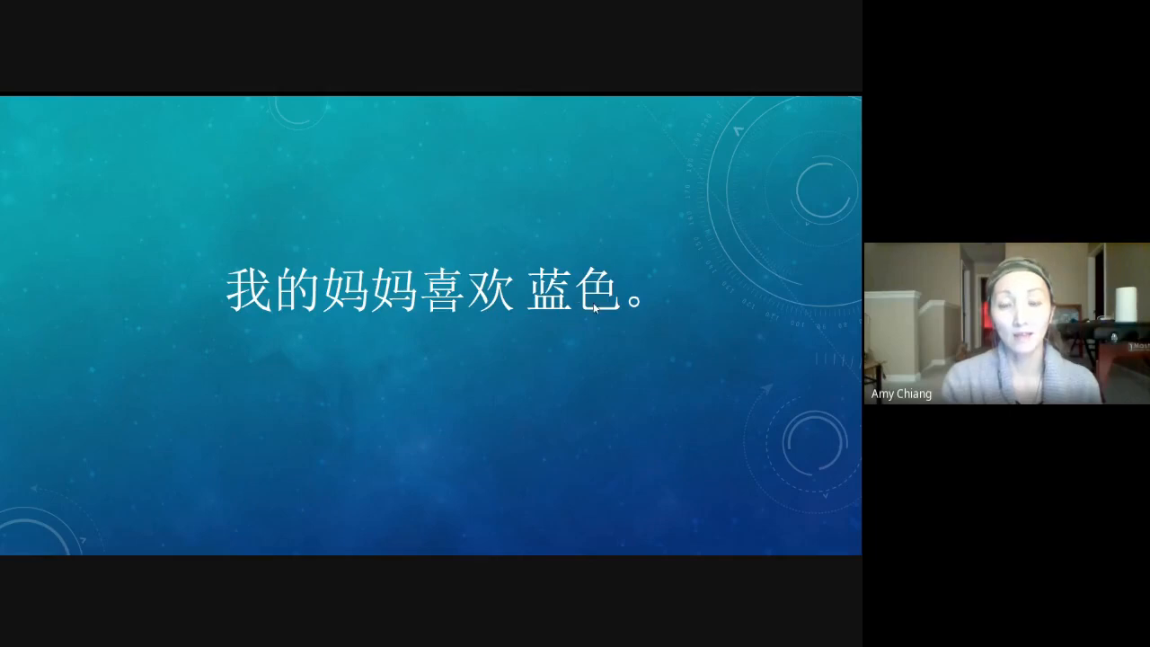
{"action": "mouse_move", "coordinate": [422, 177]}
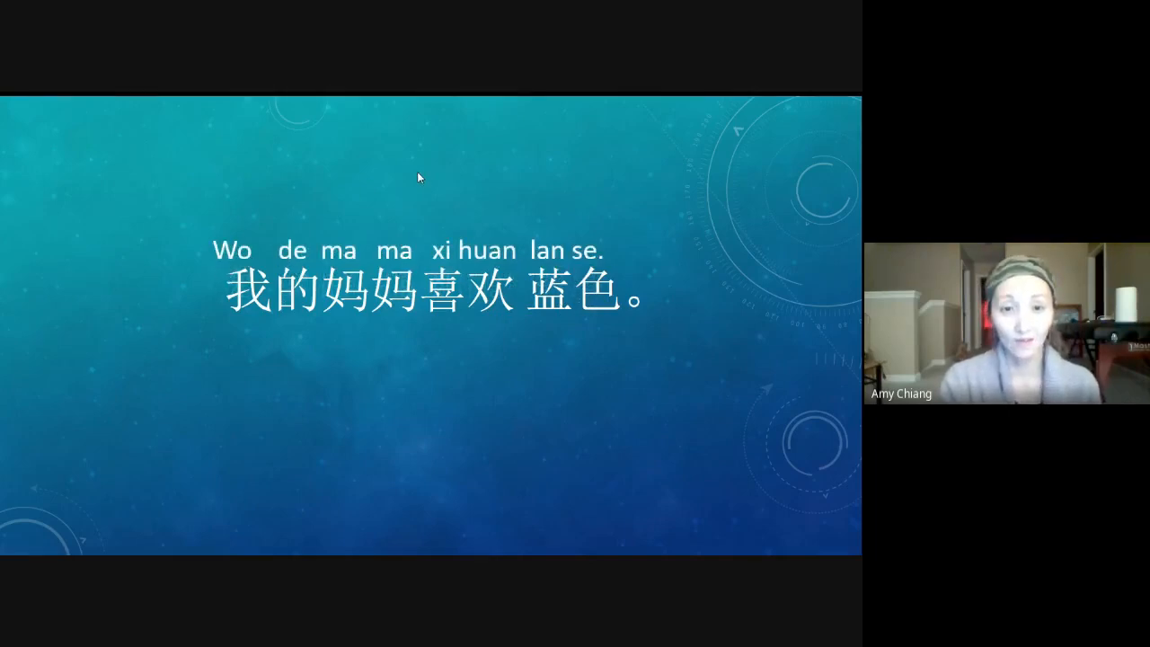
{"action": "mouse_move", "coordinate": [382, 369]}
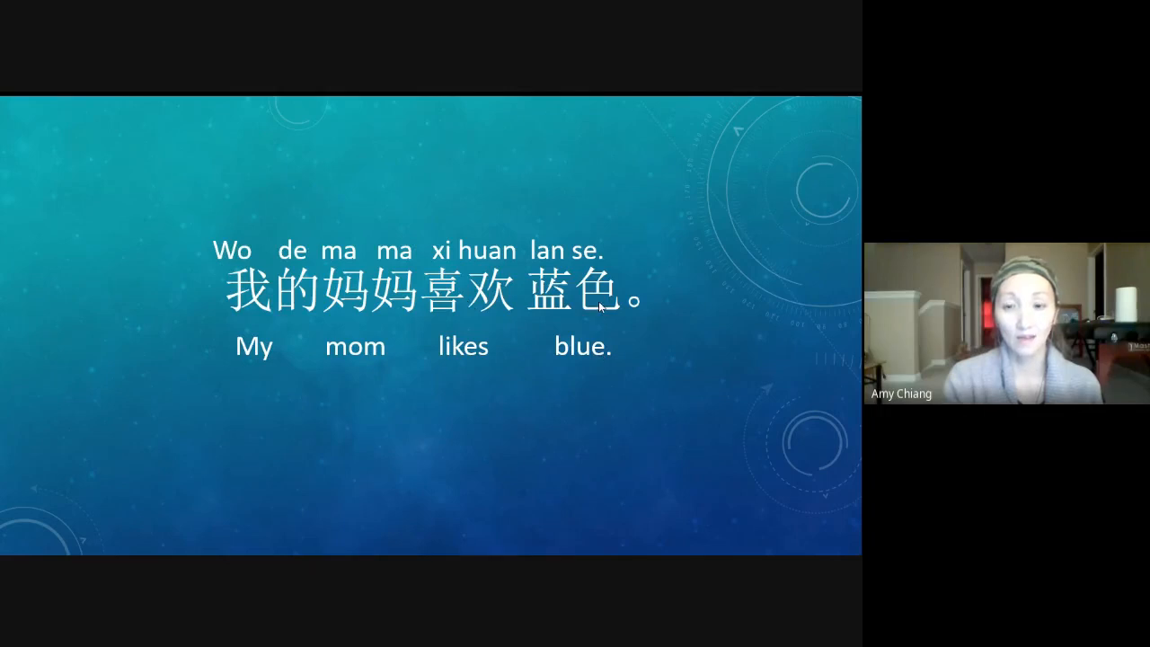
{"action": "mouse_move", "coordinate": [682, 303]}
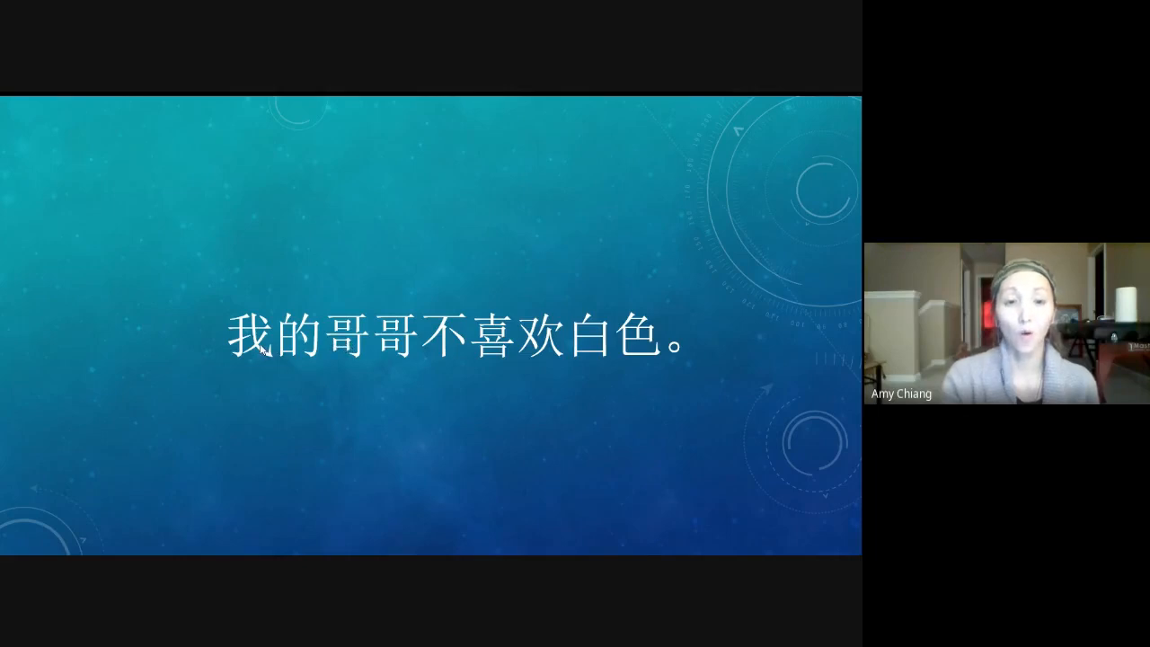
{"action": "mouse_move", "coordinate": [345, 361]}
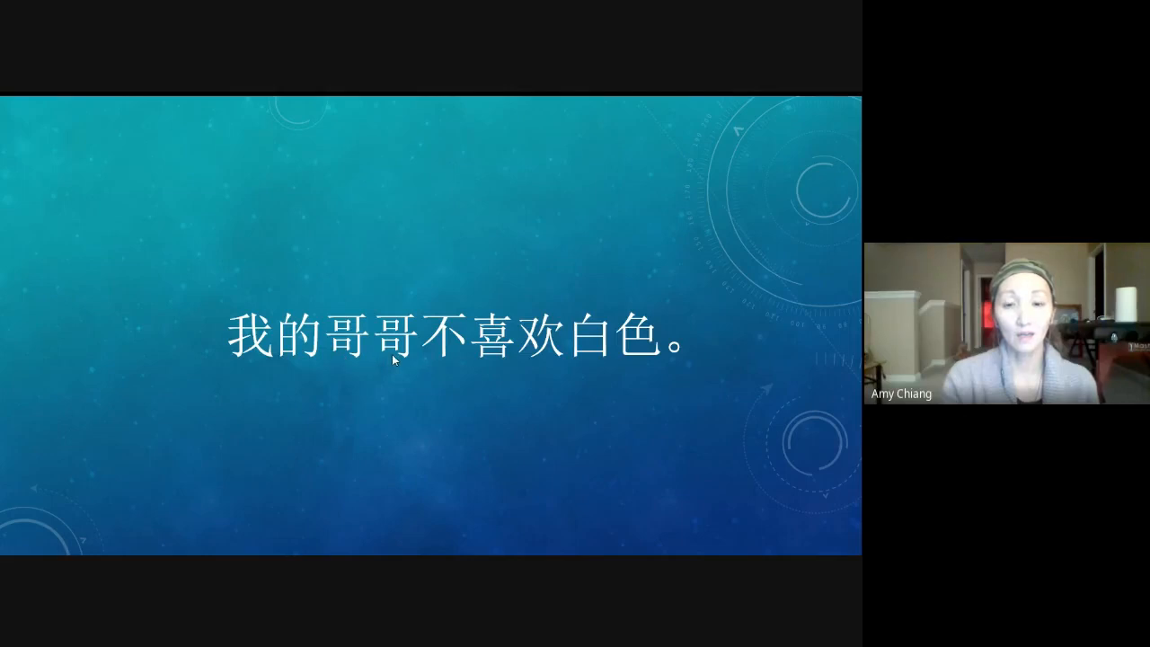
{"action": "mouse_move", "coordinate": [435, 362]}
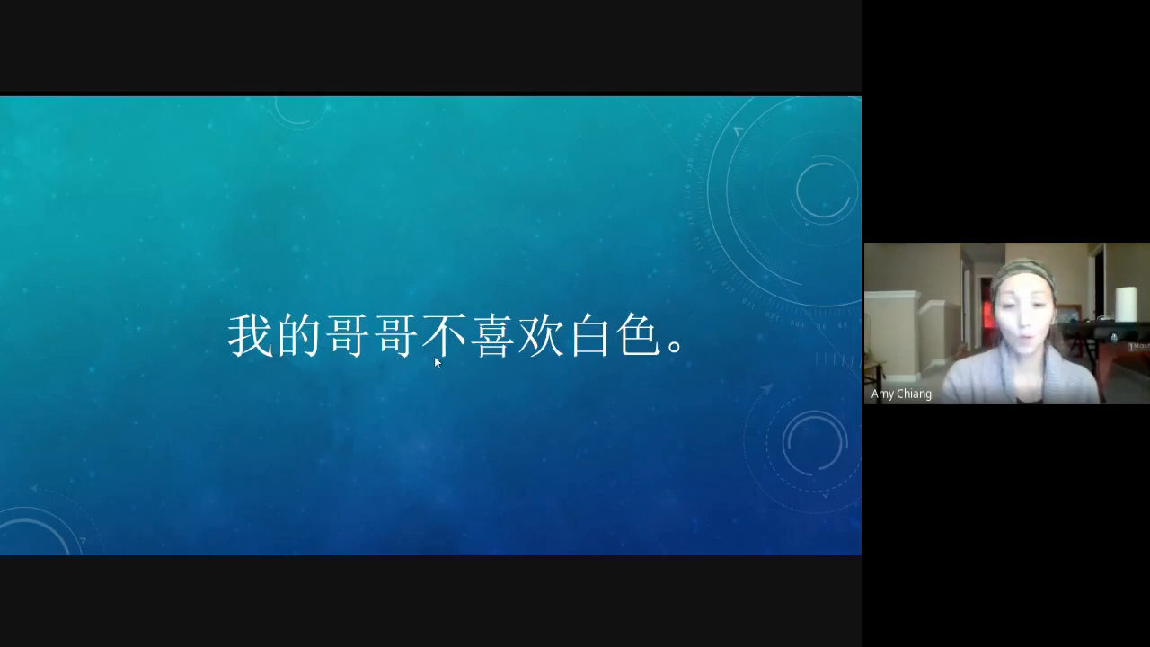
{"action": "mouse_move", "coordinate": [542, 371]}
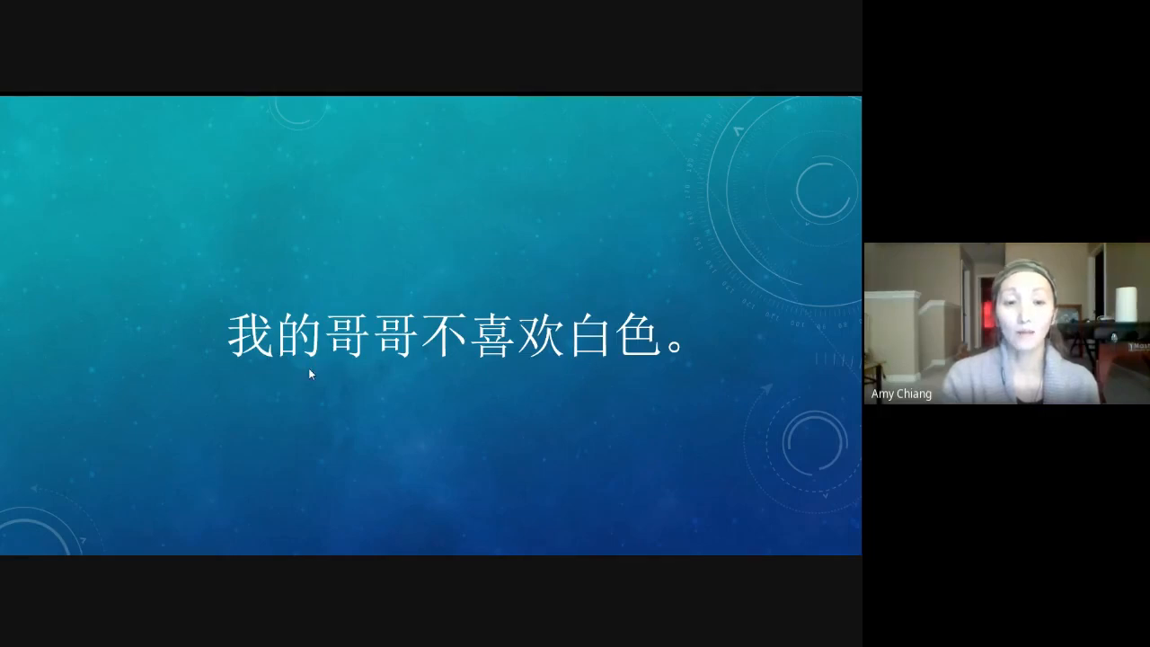
{"action": "mouse_move", "coordinate": [429, 367]}
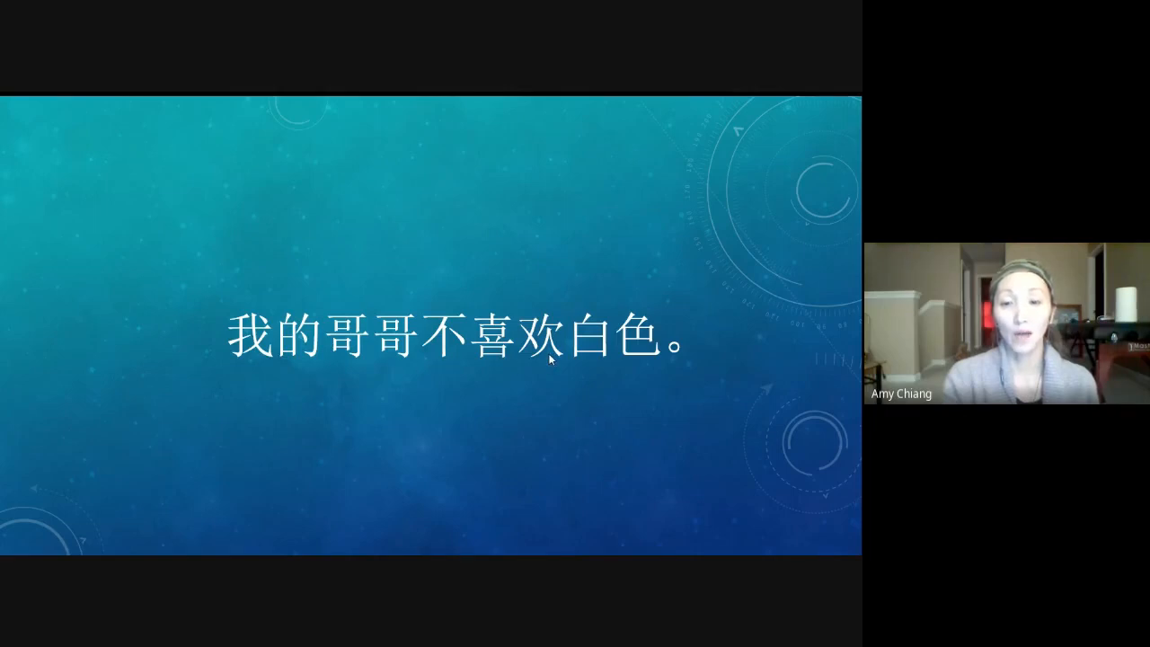
{"action": "mouse_move", "coordinate": [641, 371]}
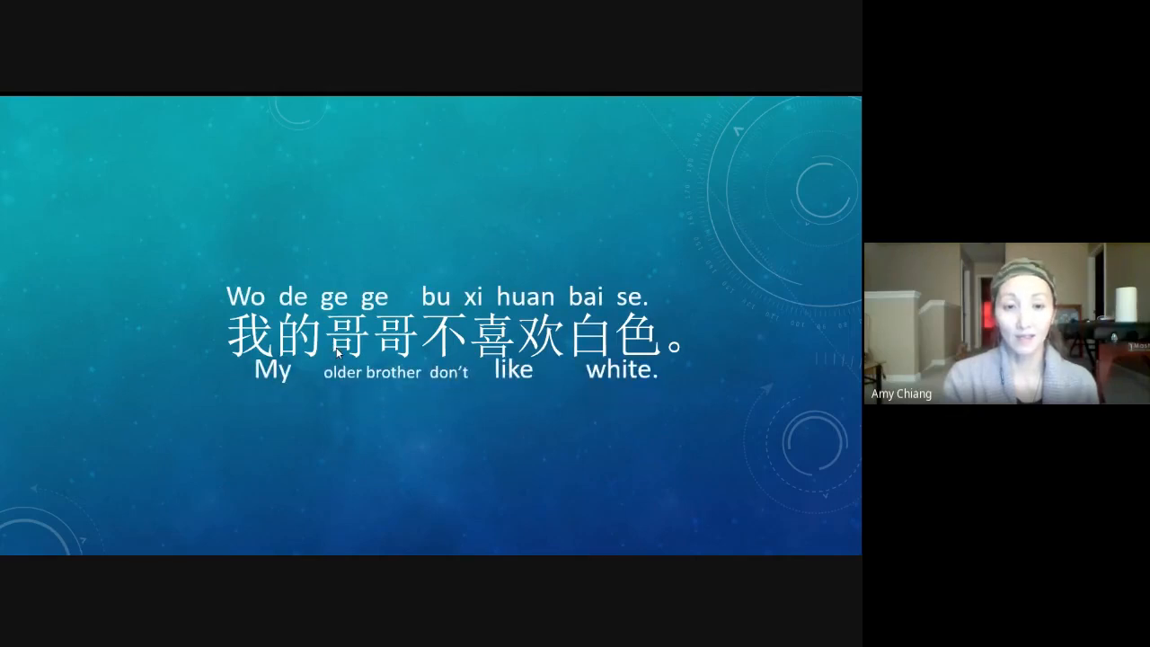
{"action": "mouse_move", "coordinate": [283, 377]}
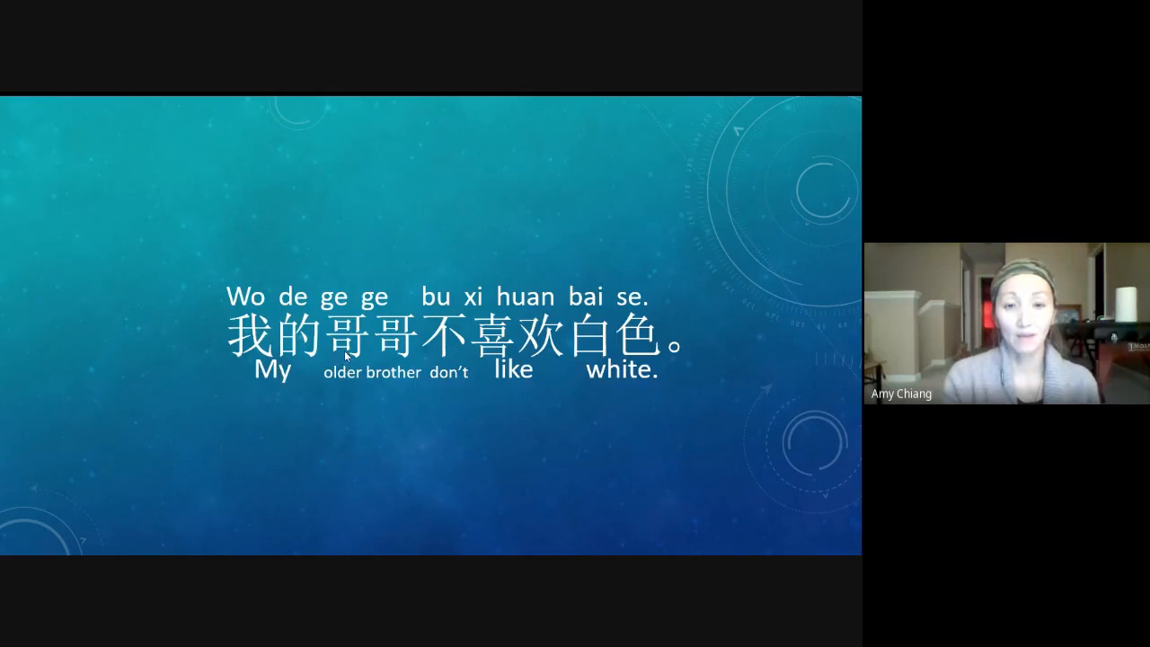
{"action": "mouse_move", "coordinate": [395, 378]}
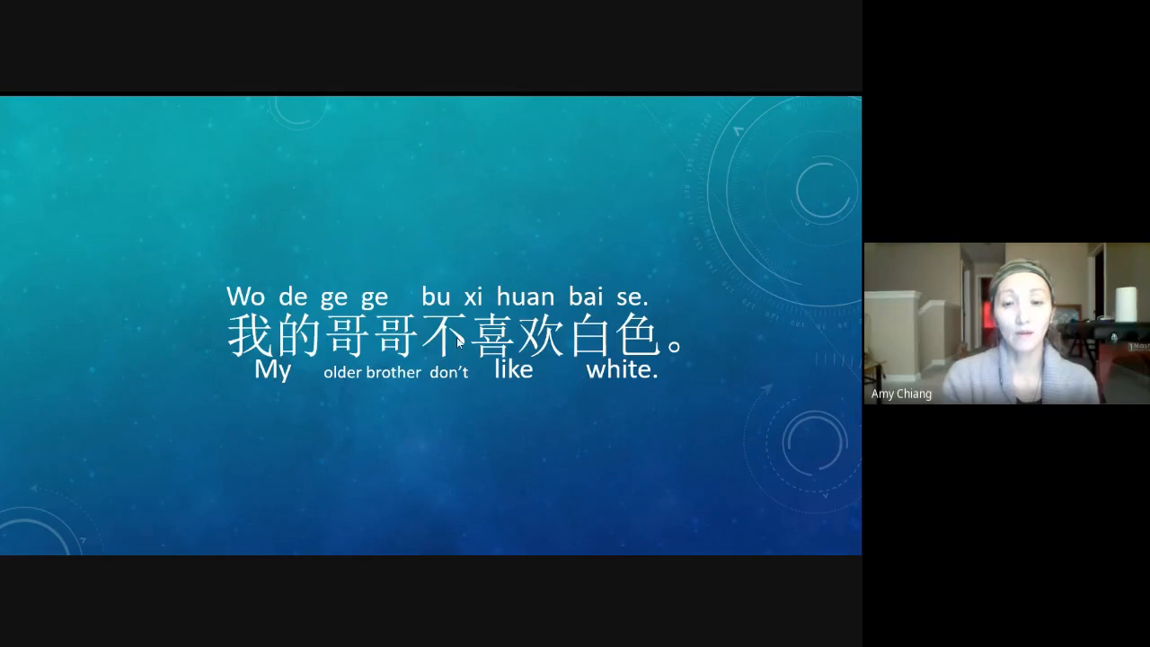
{"action": "mouse_move", "coordinate": [555, 354]}
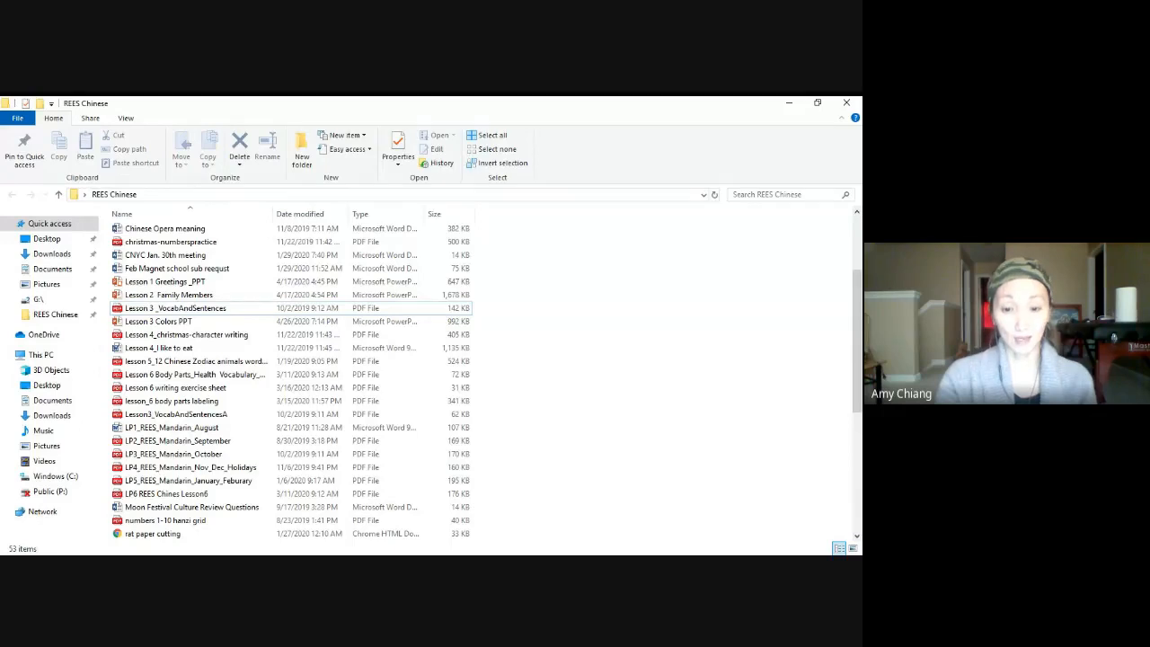
Step: Select the Lesson 3 _VocabAndSentences PDF in the REES Chinese folder
{"action": "left_click", "coordinate": [175, 308]}
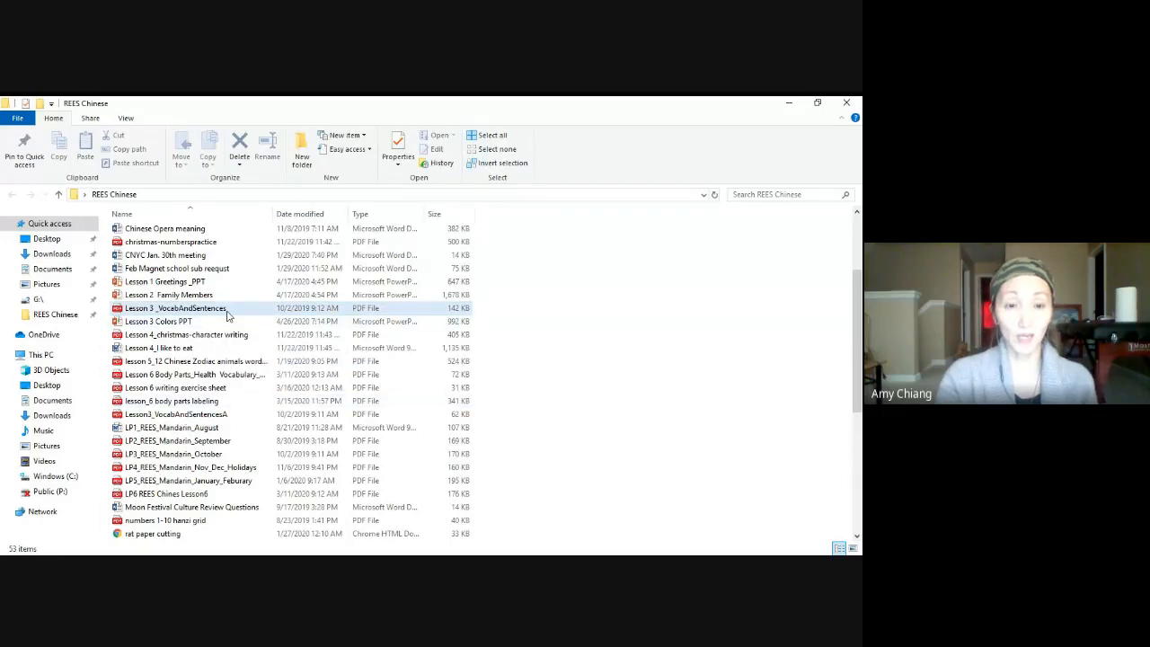
{"action": "left_click", "coordinate": [175, 307]}
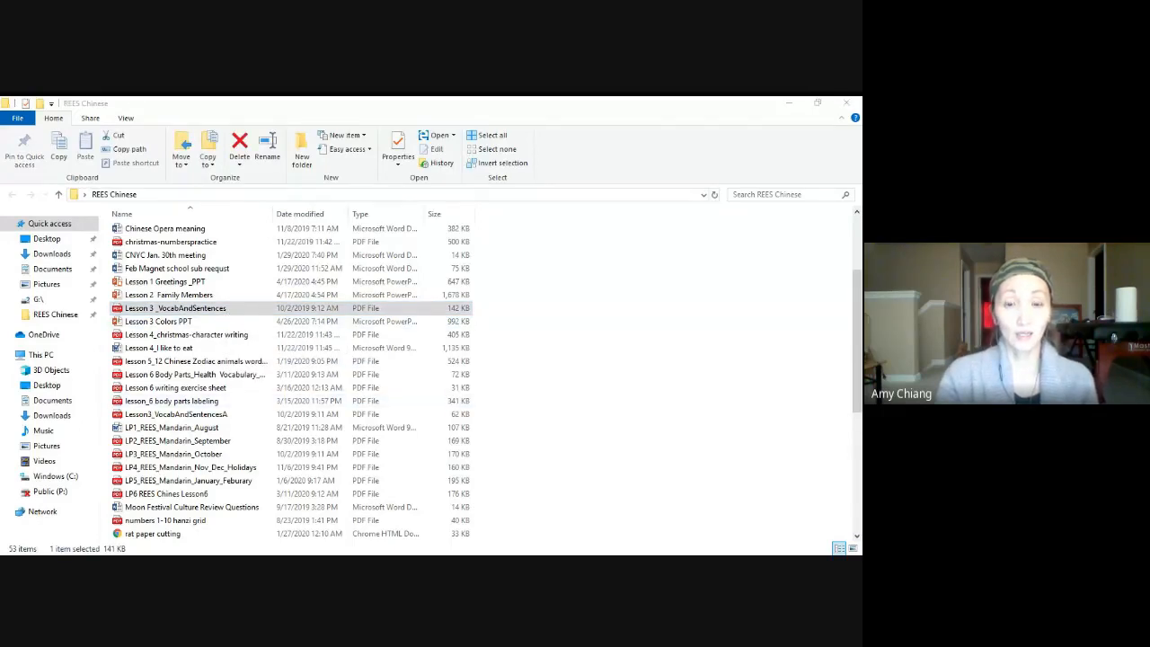